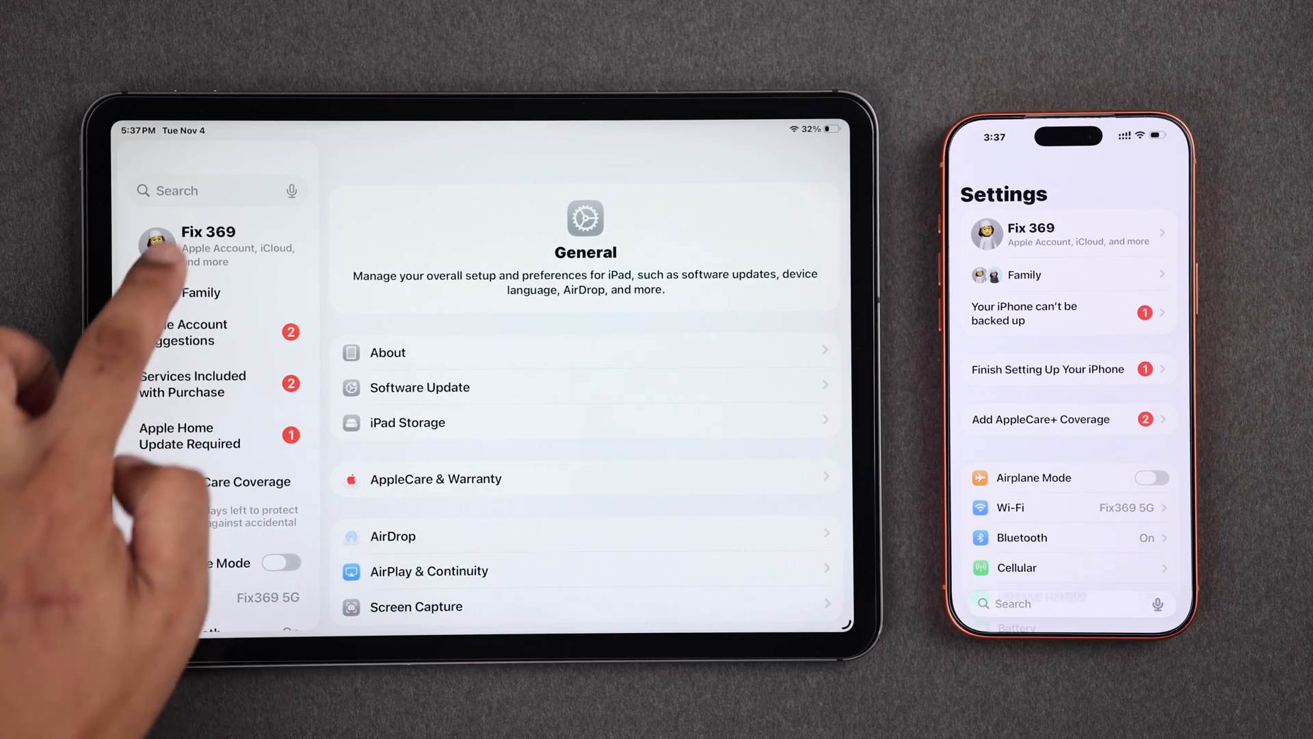
Go into the Apple Account's iCloud 'Saved to iCloud' app list on both devices
left_click(207, 246)
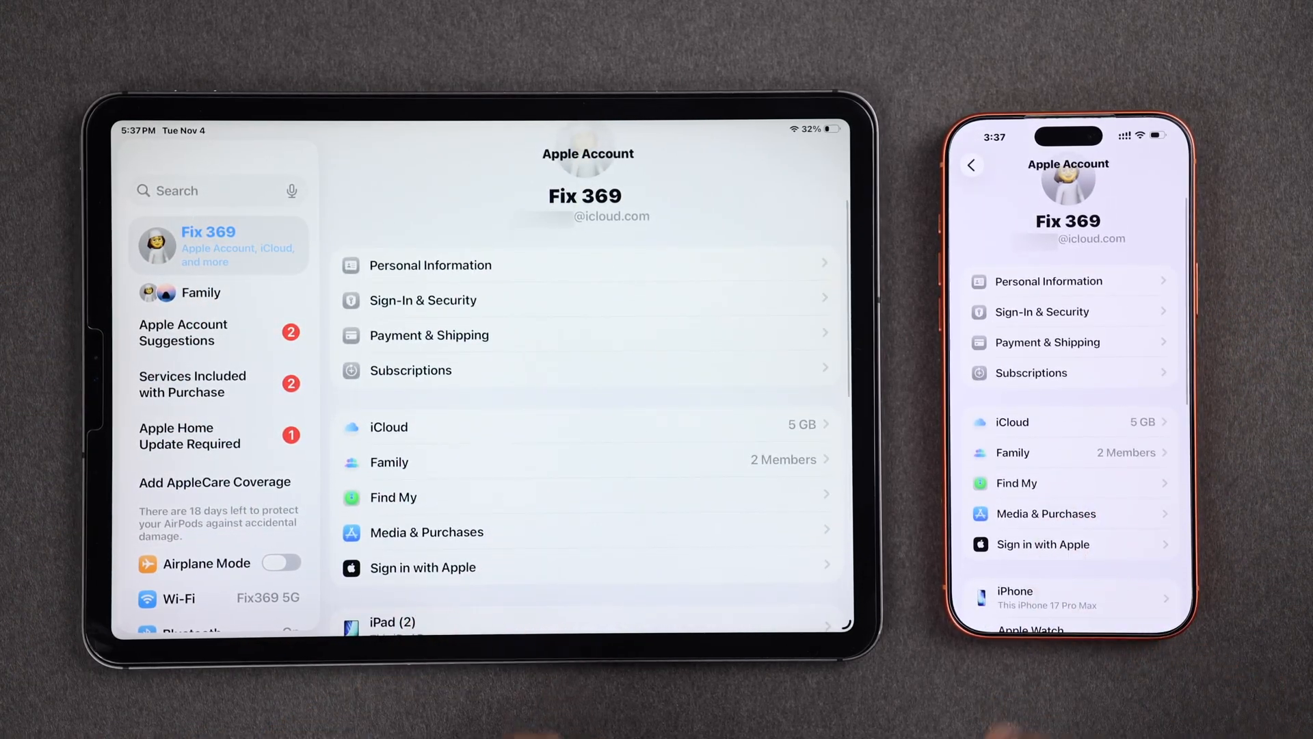
left_click(387, 427)
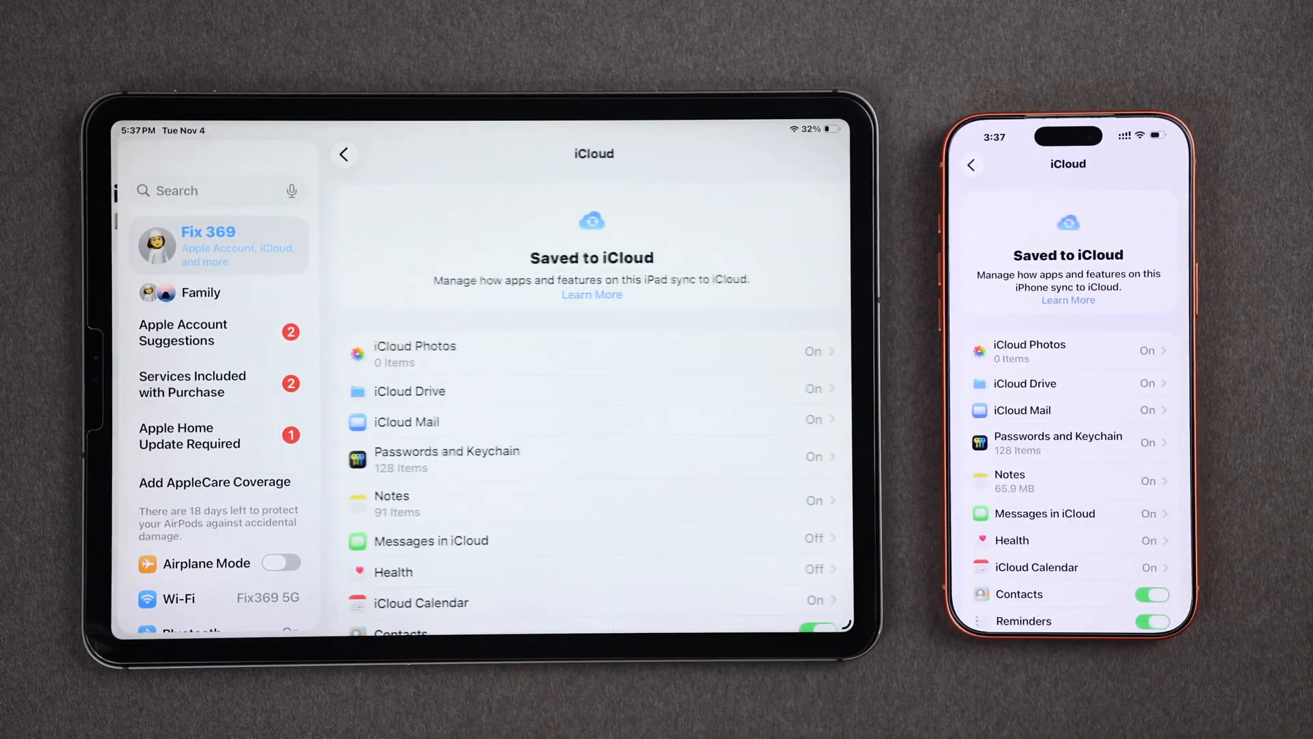
scroll("down", 3)
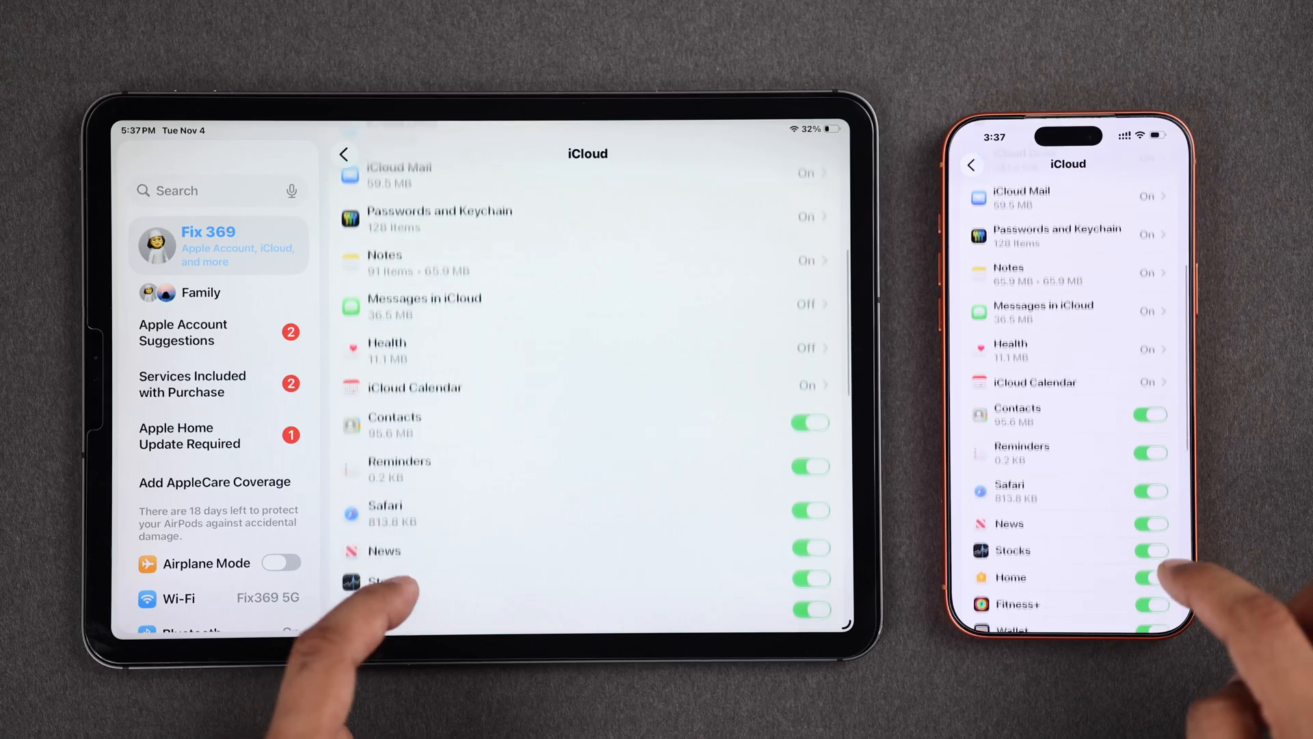
scroll("down", 3)
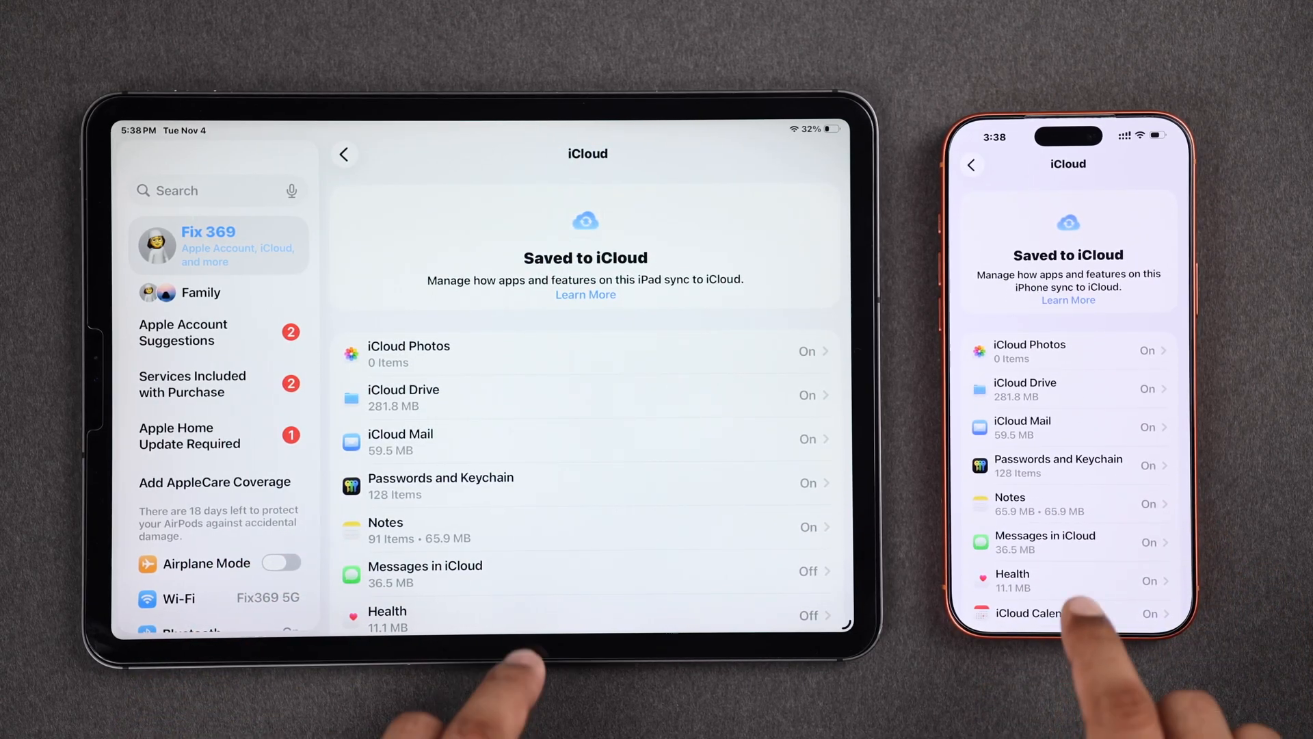
scroll("down", 3)
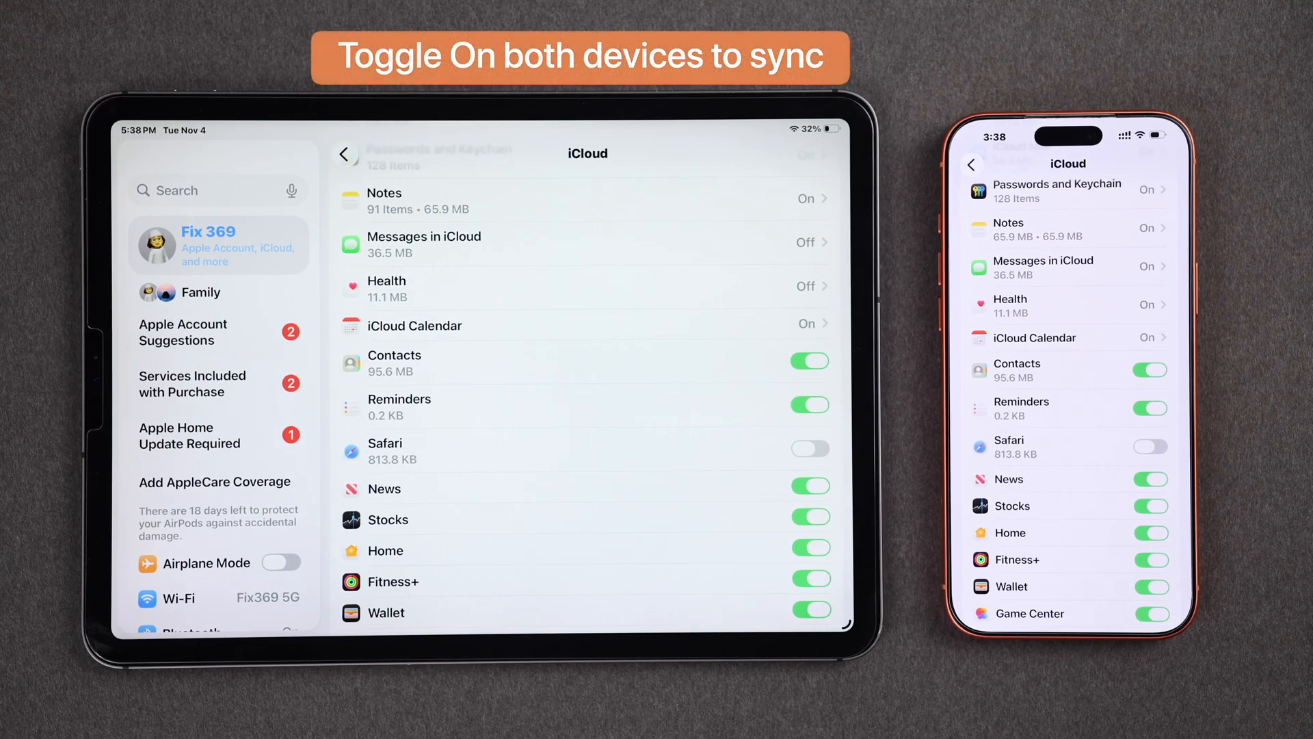
Switch Safari iCloud sync on for iPhone and iPad, choosing Merge for the iPad's local data
left_click(1151, 446)
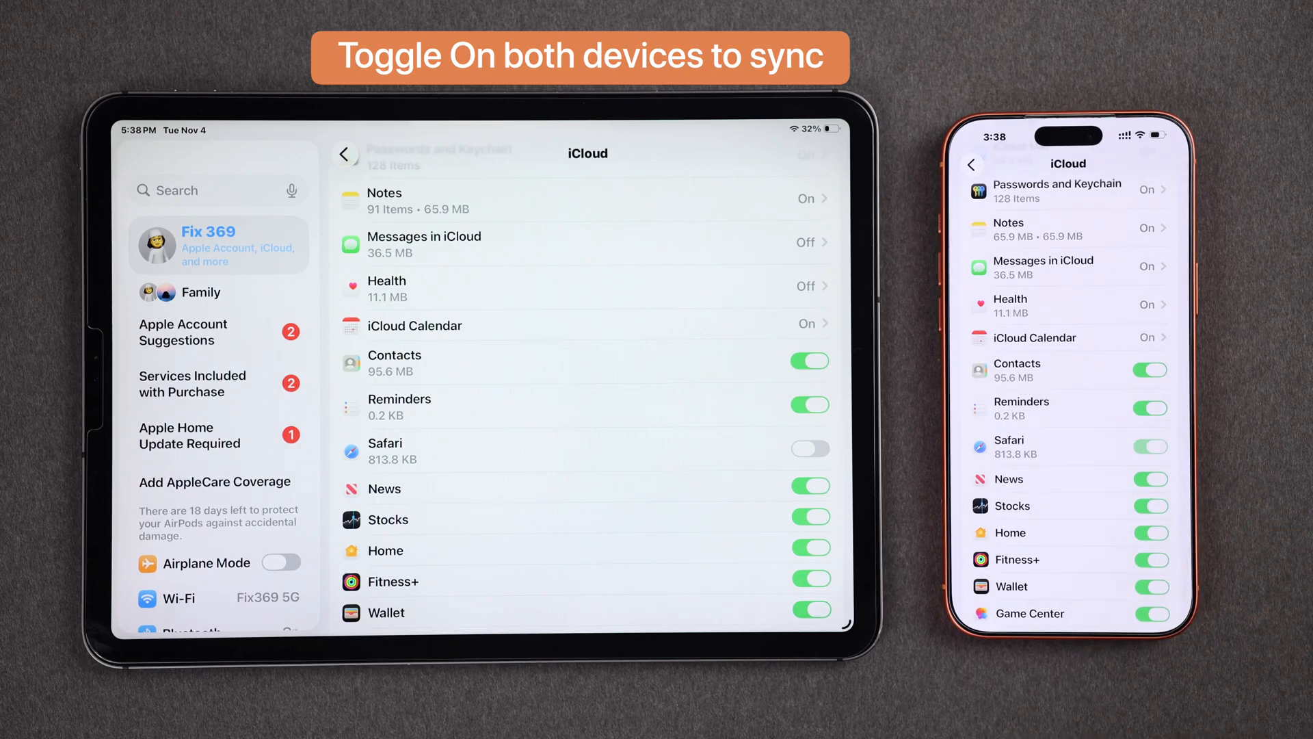
left_click(809, 449)
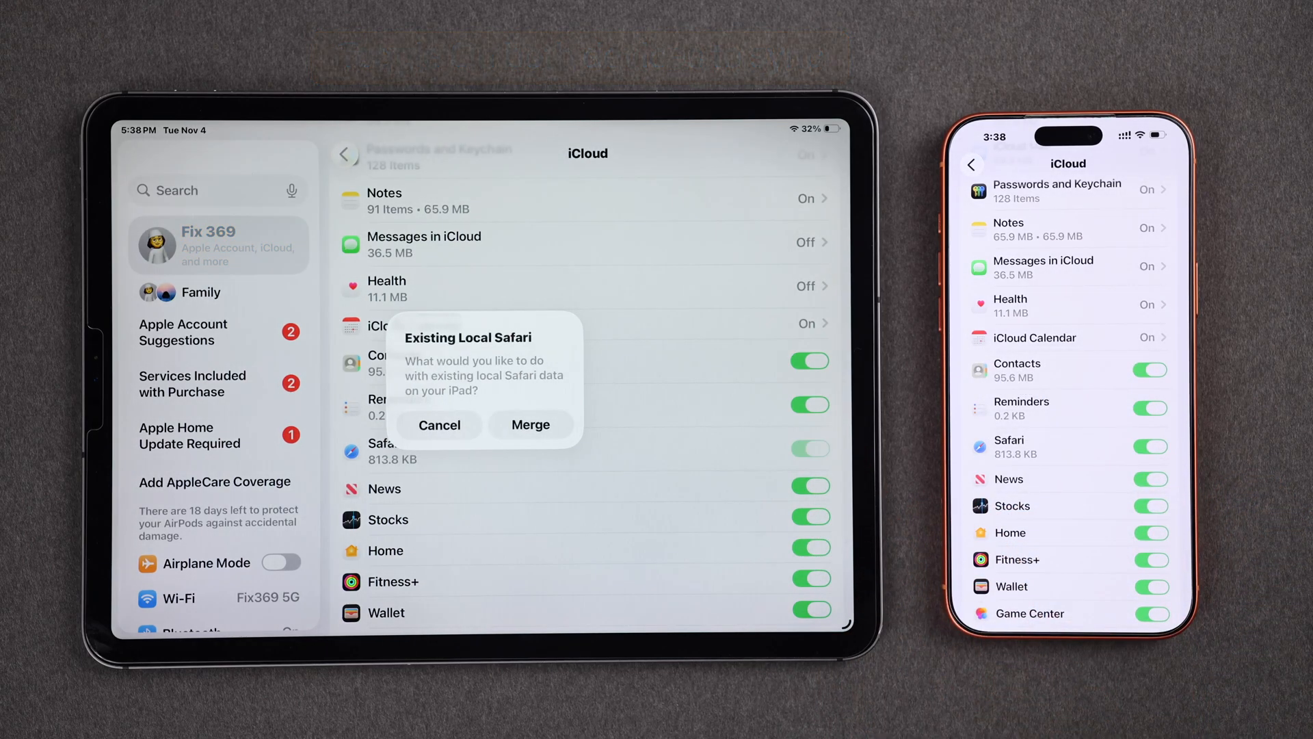
left_click(530, 424)
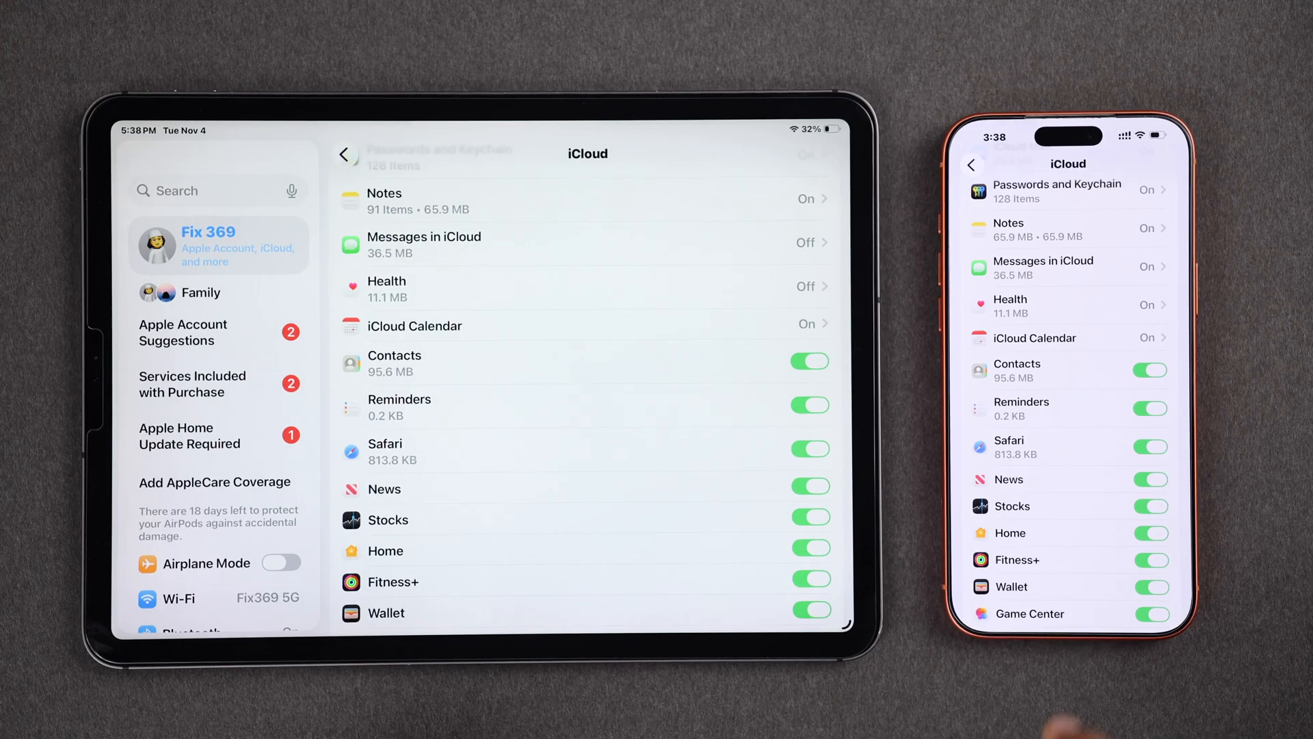
Enable Freeform sync on the iPad with local boards merged, then bring up the iPhone share sheet
scroll("down", 3)
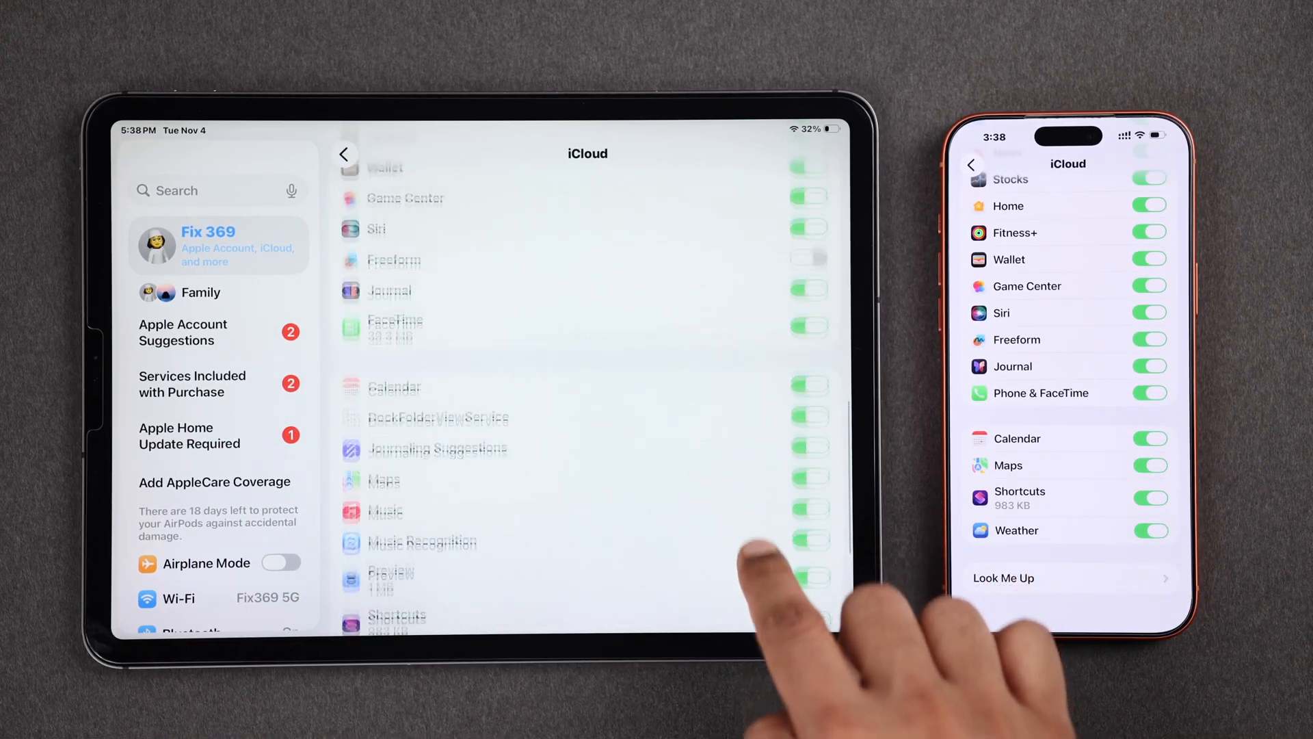
left_click(806, 258)
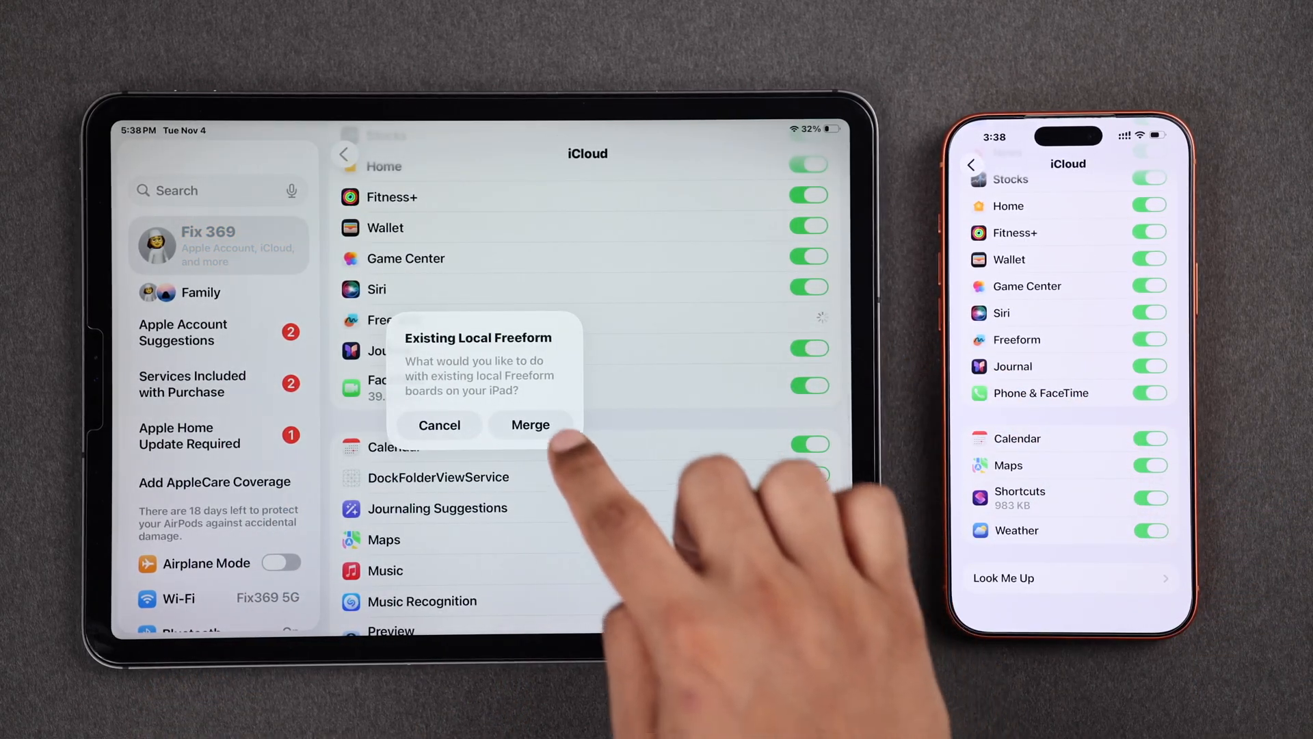
left_click(531, 424)
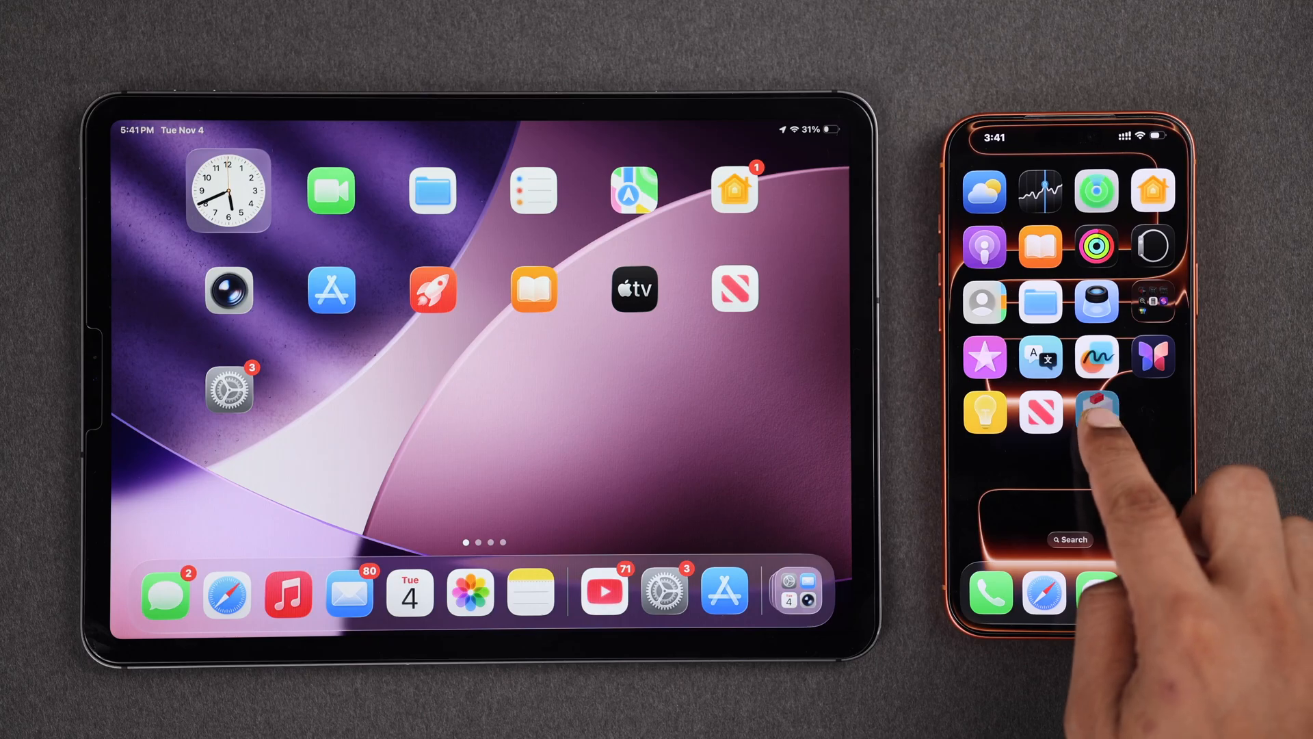
left_click(1096, 410)
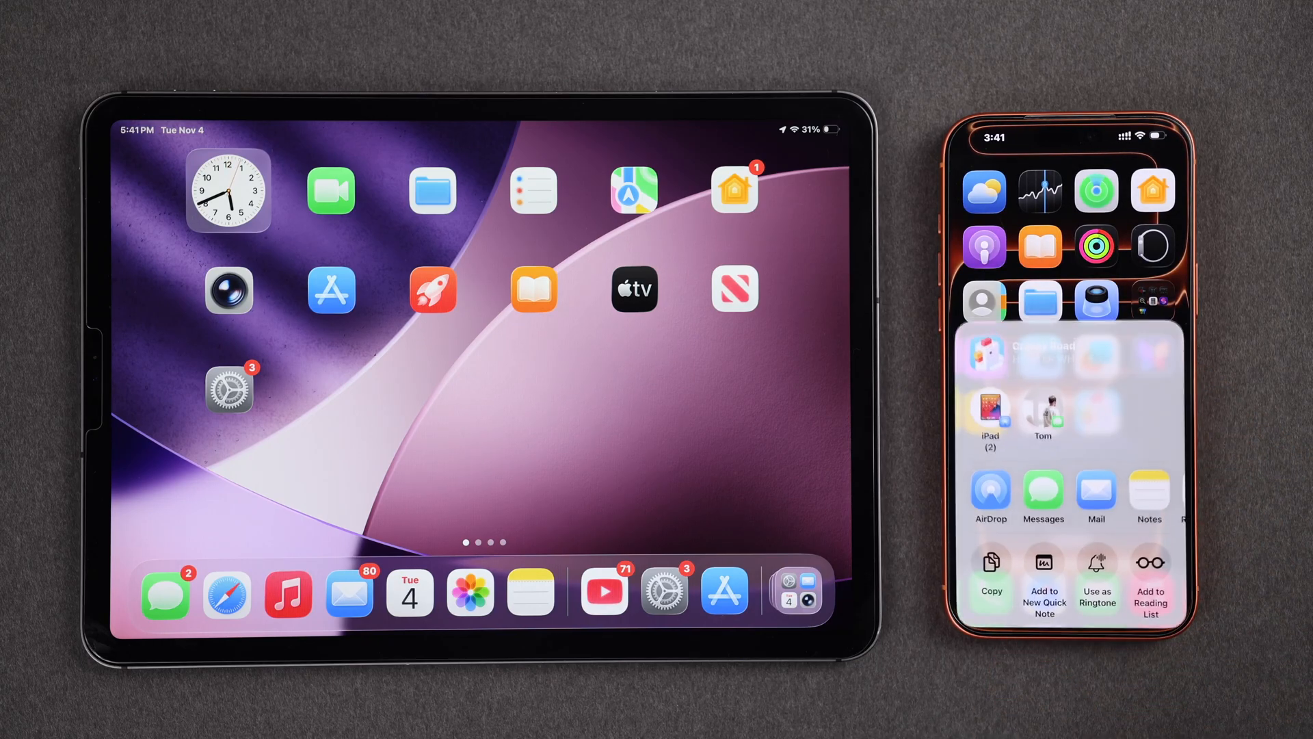